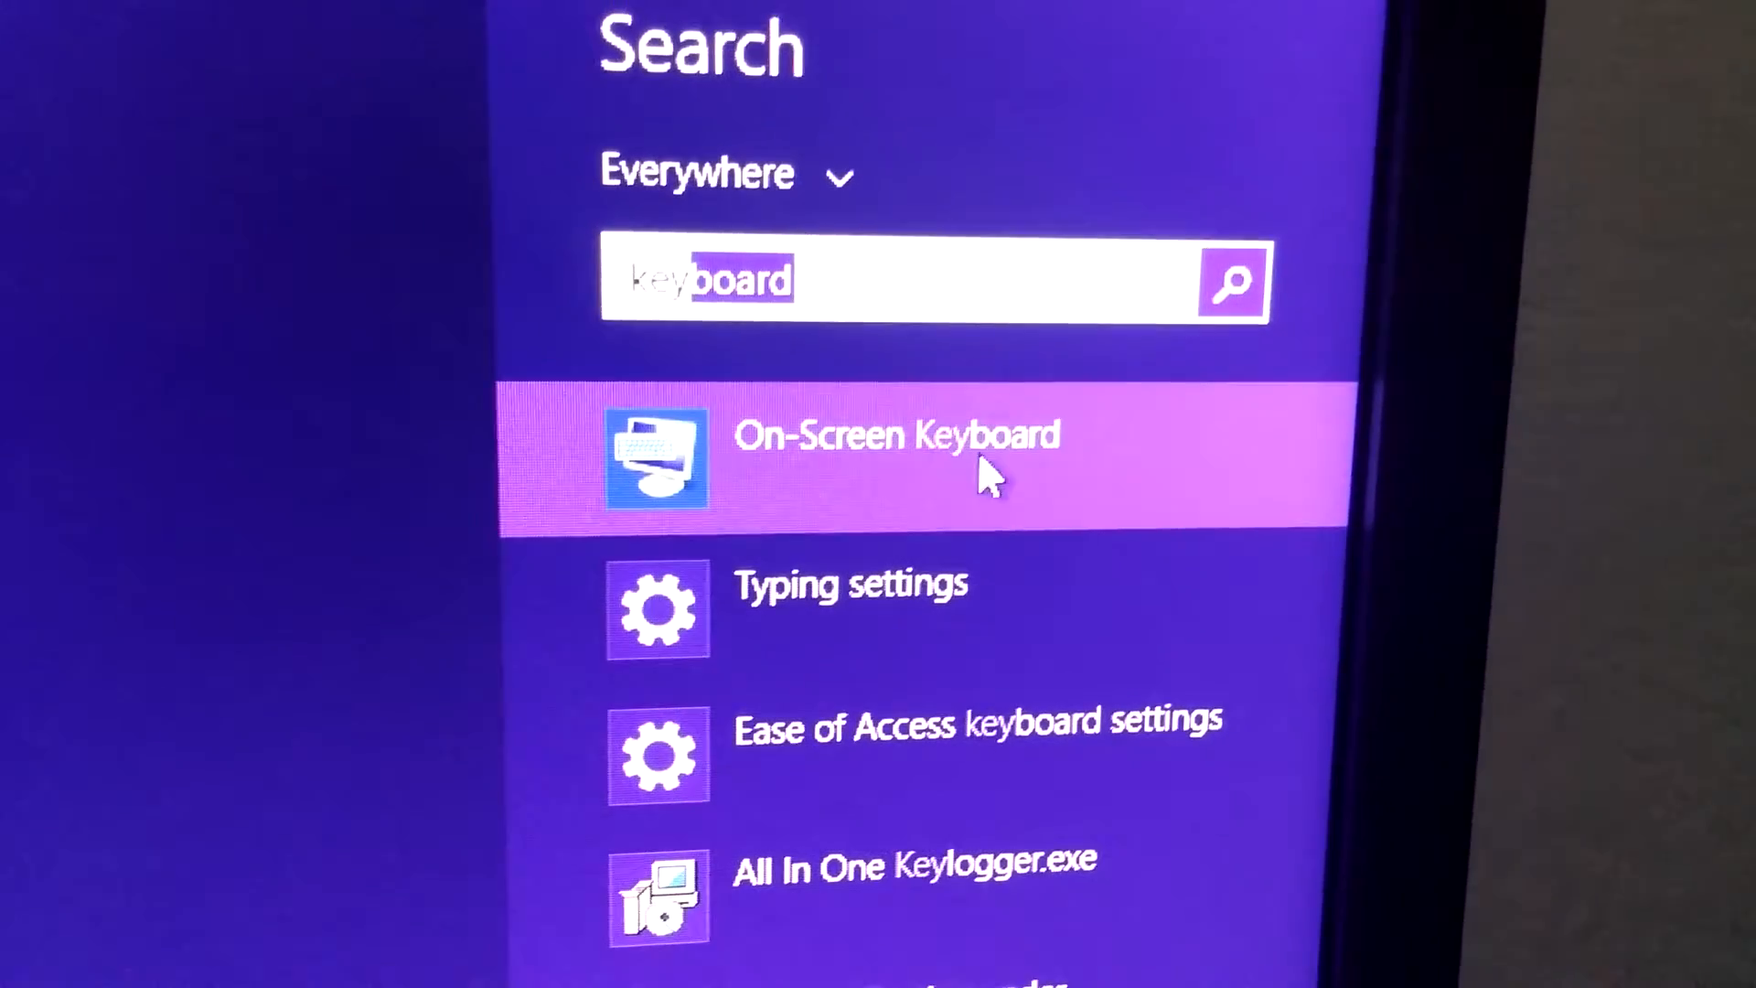
- Launch the On-Screen Keyboard result from the Windows Search for 'keyboard'
click(898, 435)
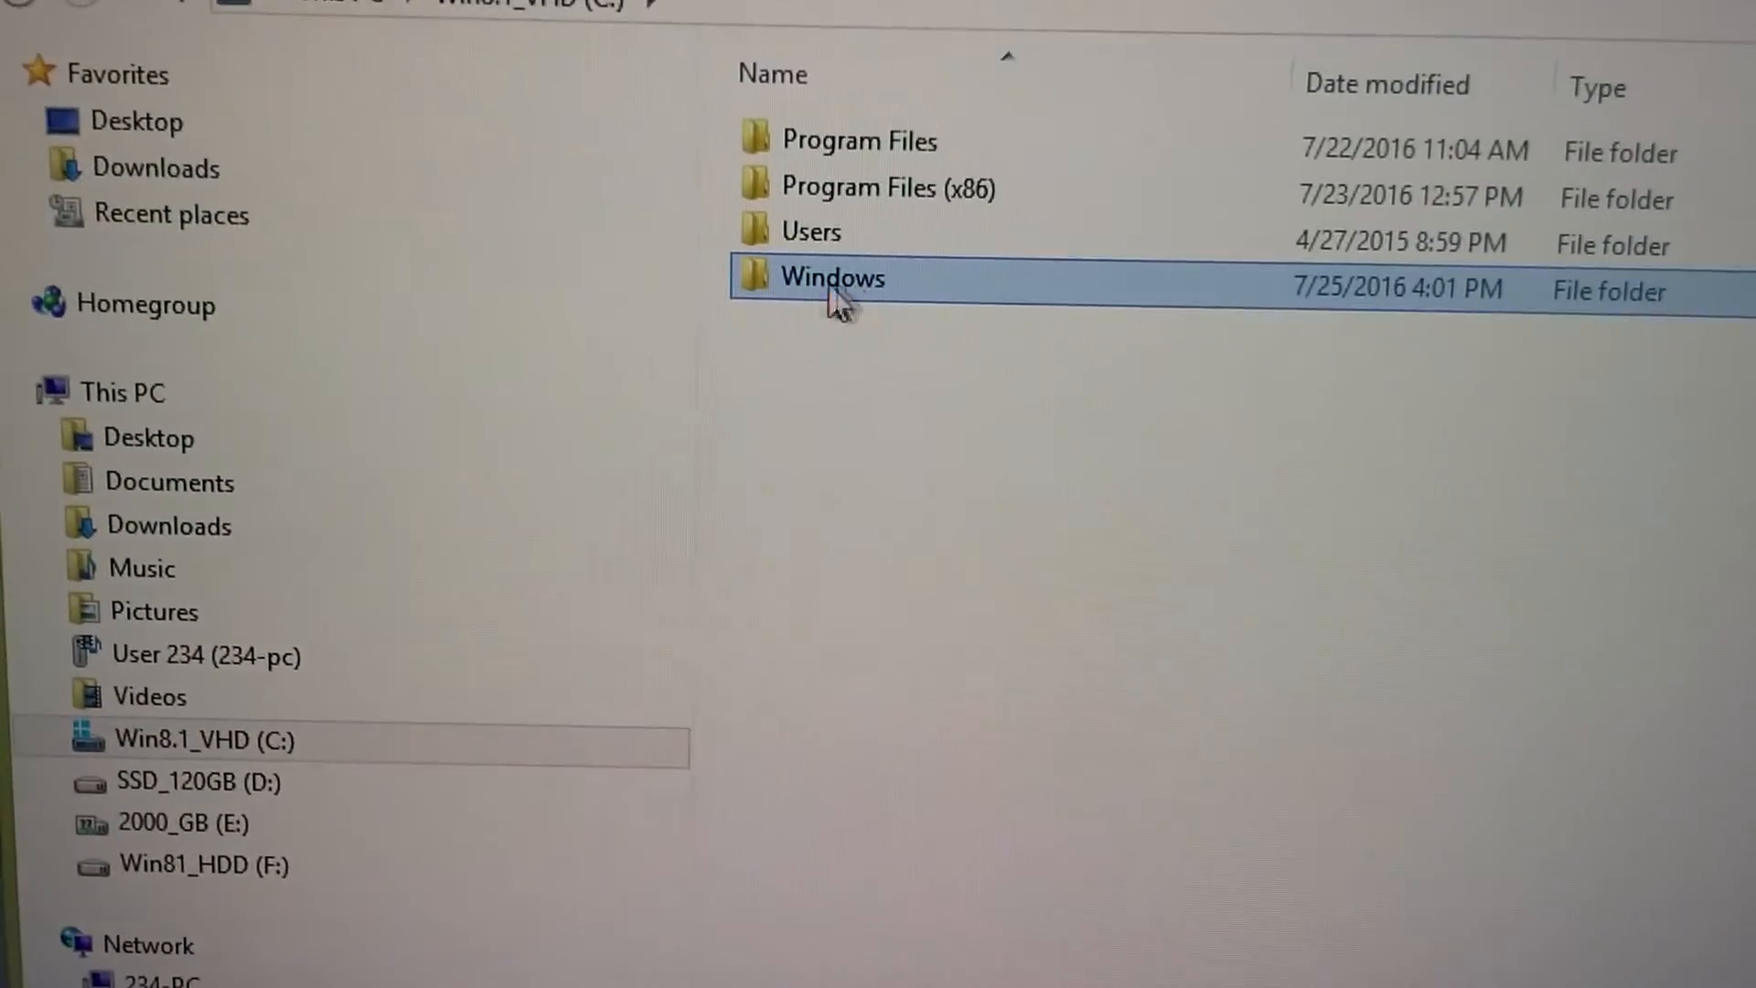
- Navigate into C:\Windows\System32 so osk.exe is listed
double_click(831, 278)
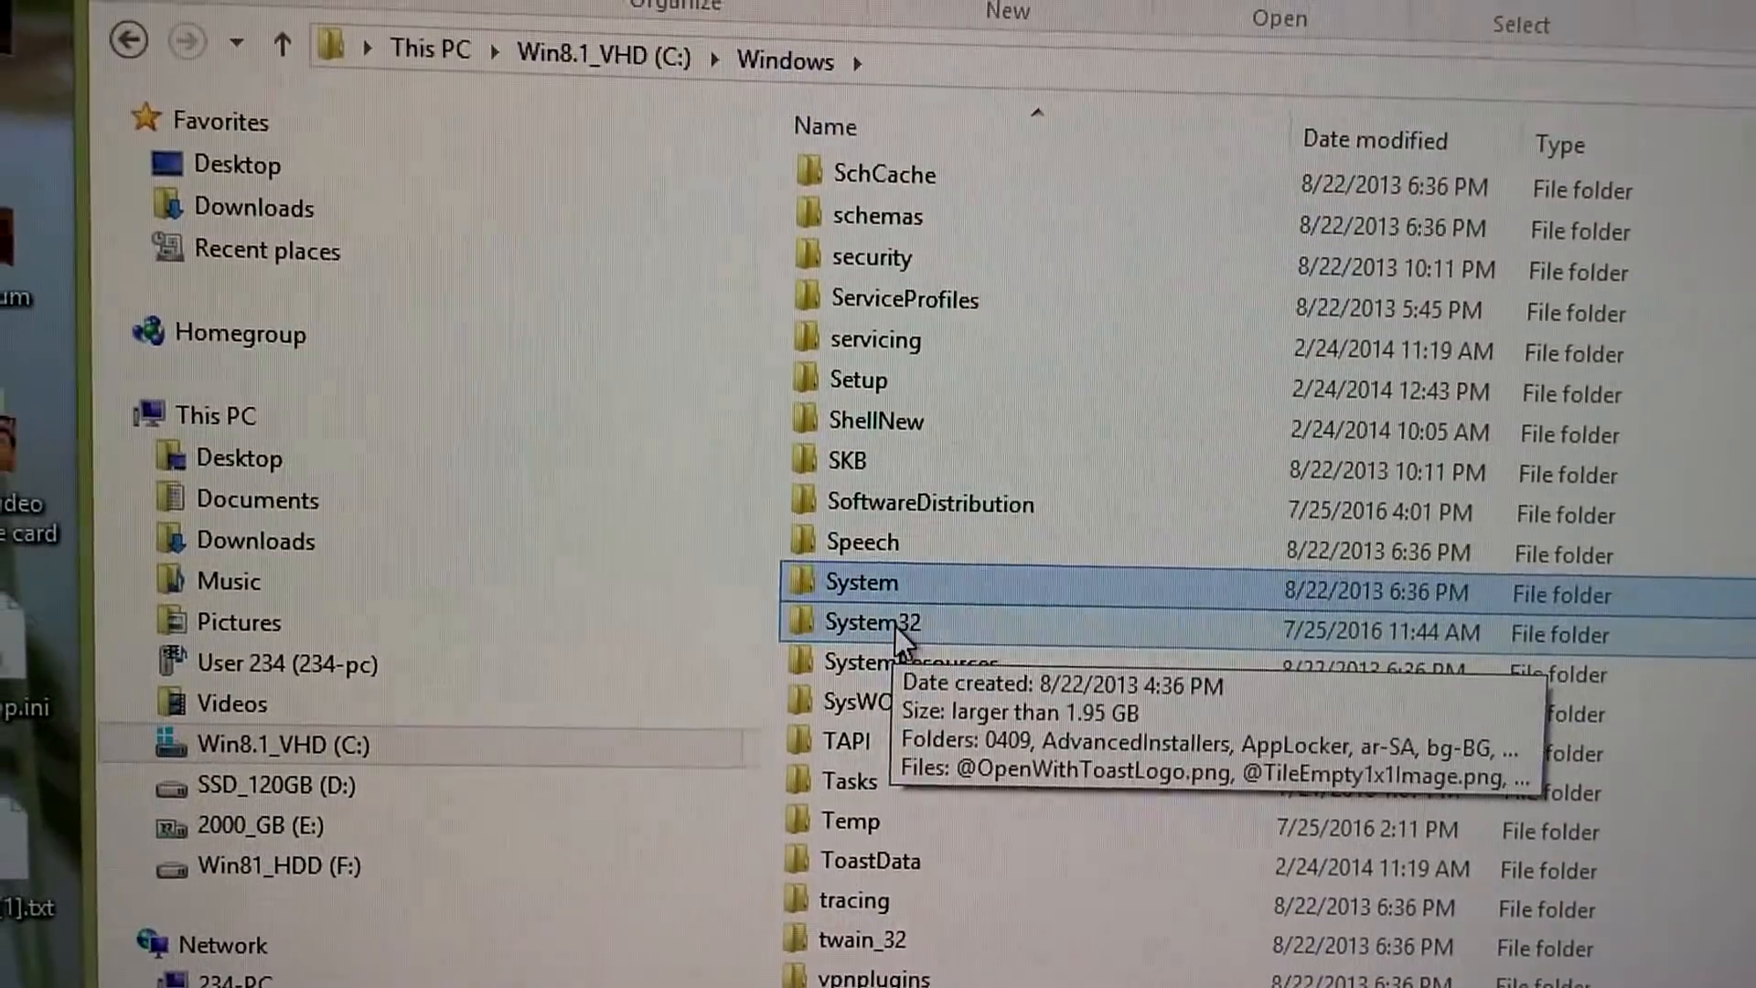
double_click(872, 622)
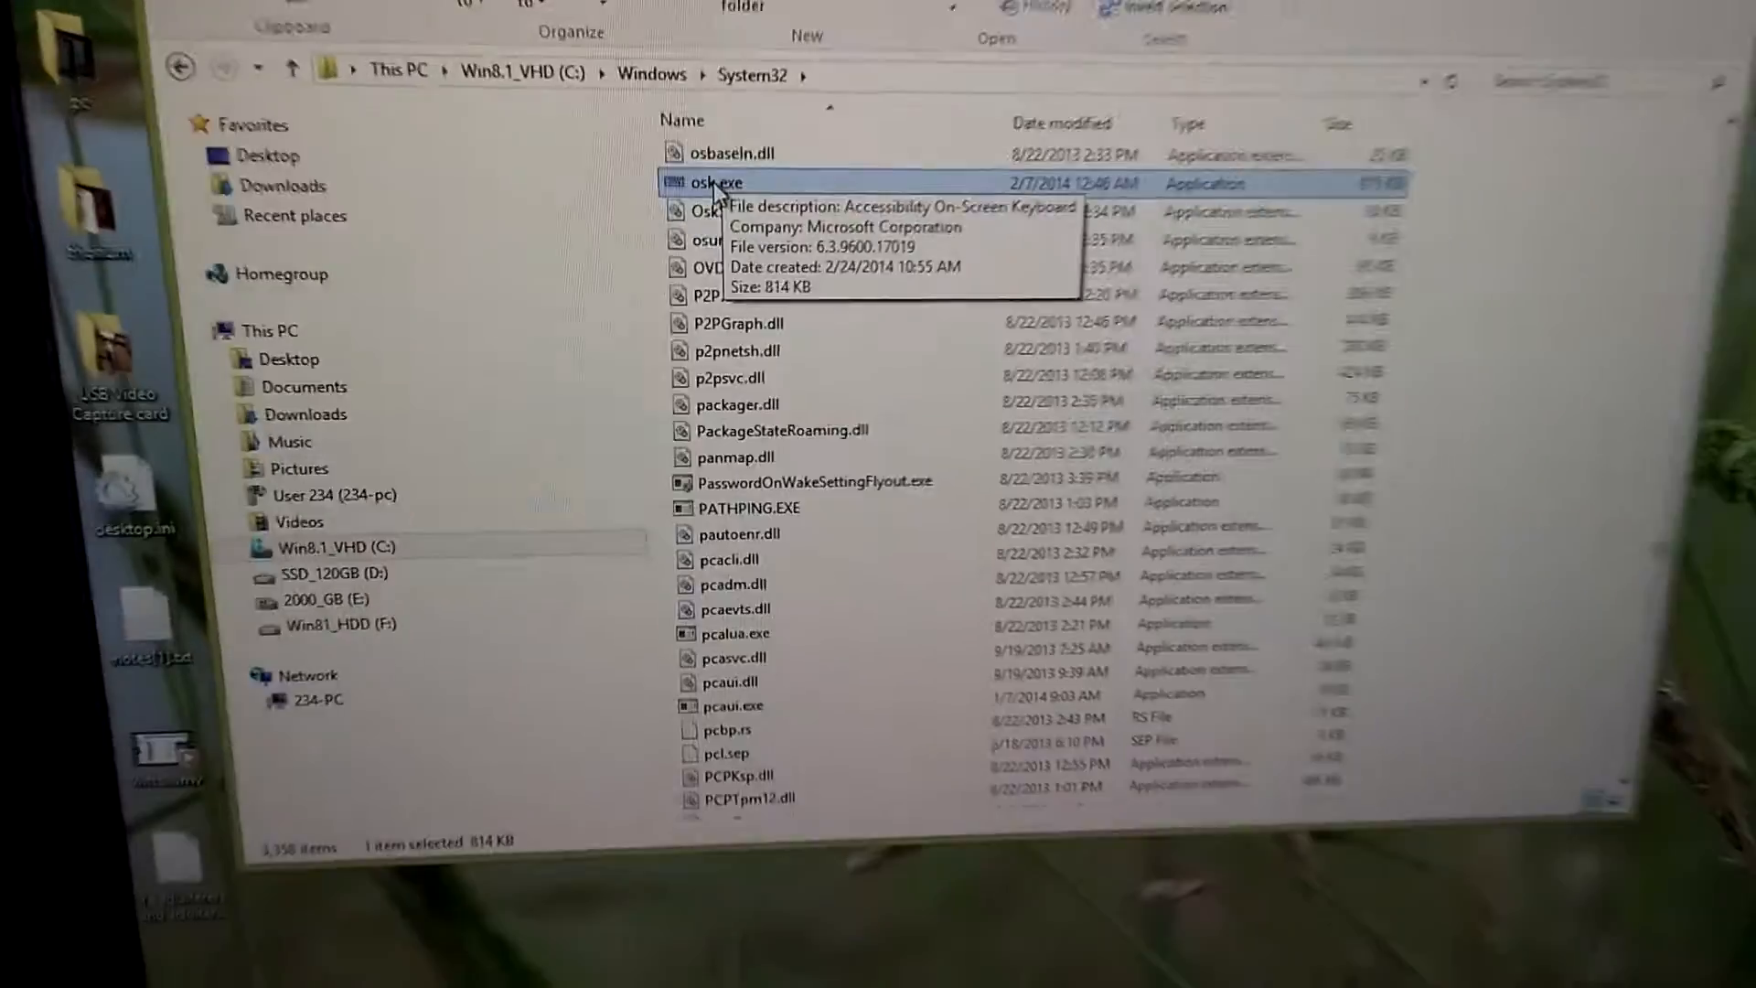
- Launch osk.exe and use it to replace the address bar path with '1'
double_click(697, 181)
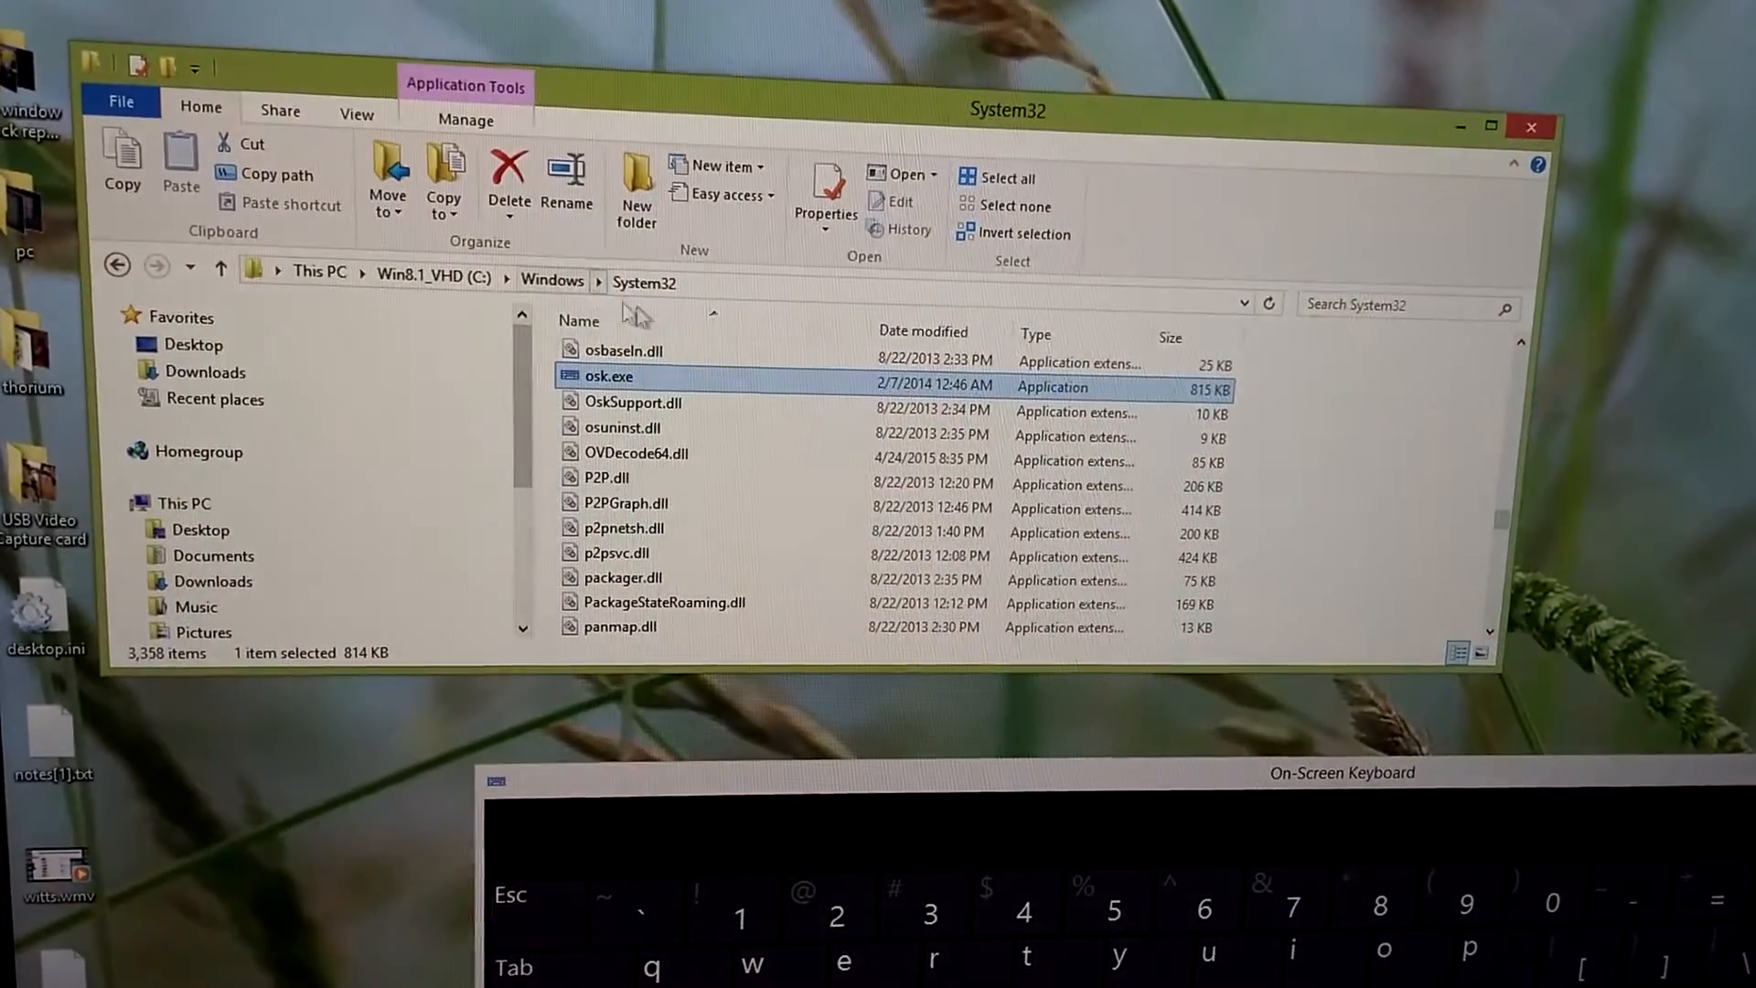
click(644, 281)
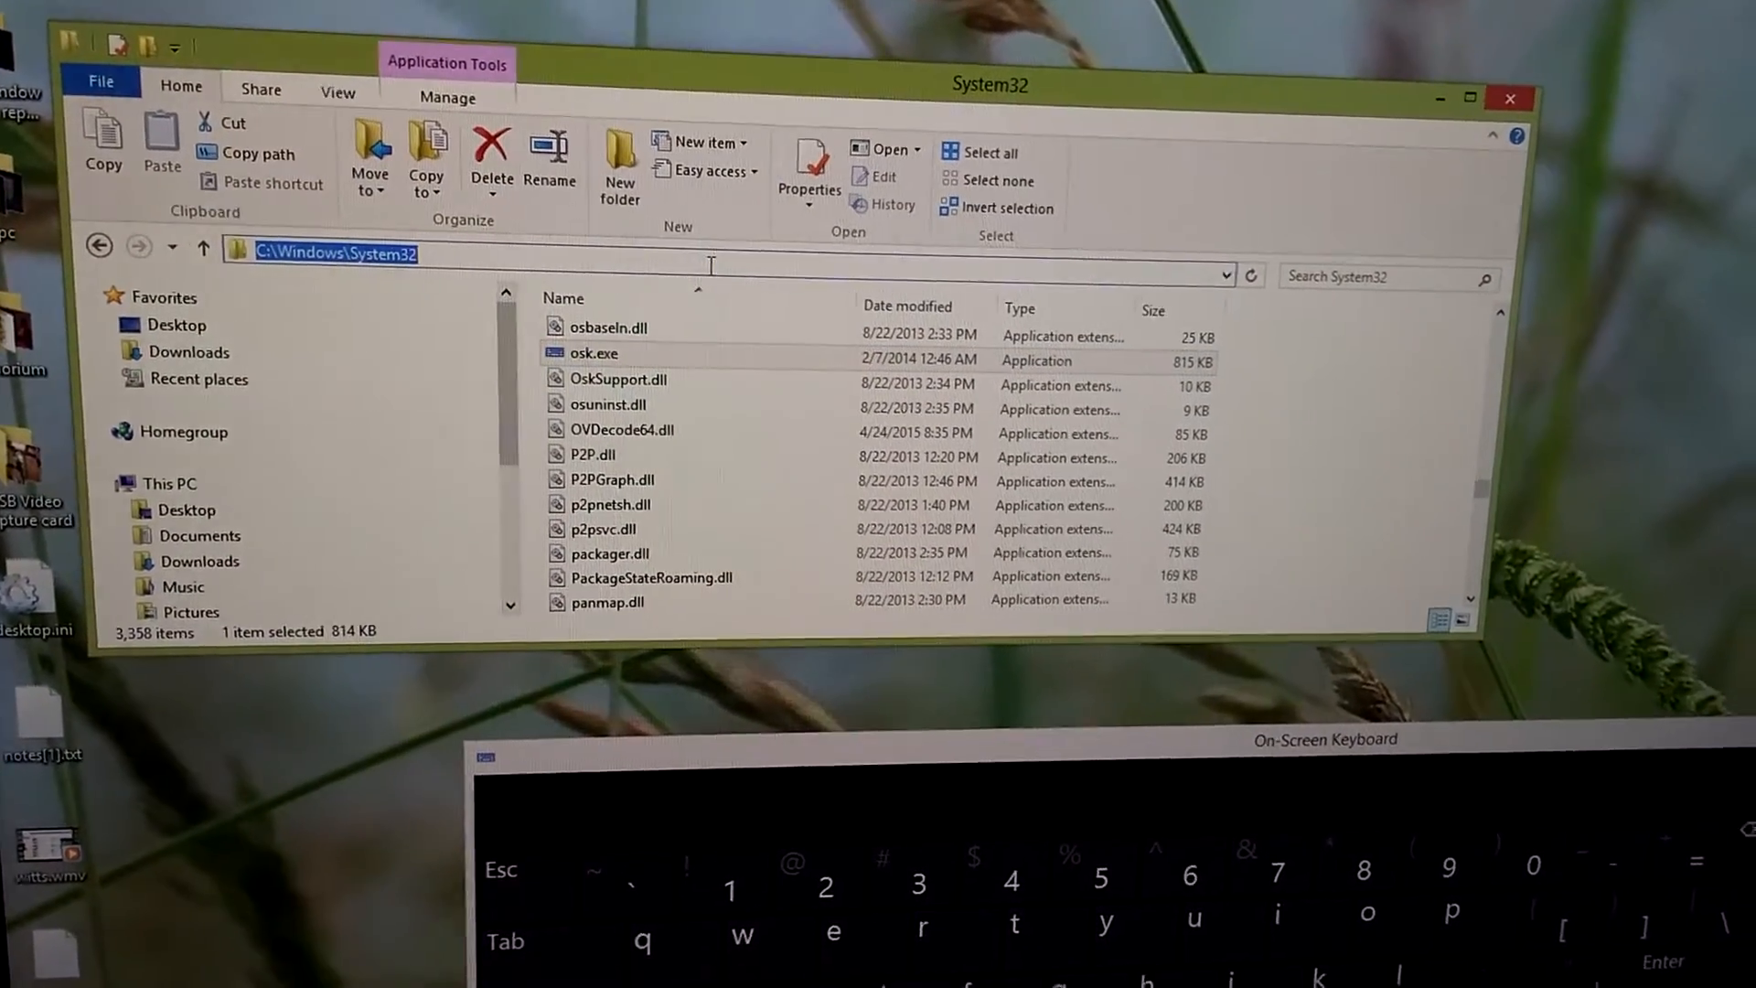
click(699, 863)
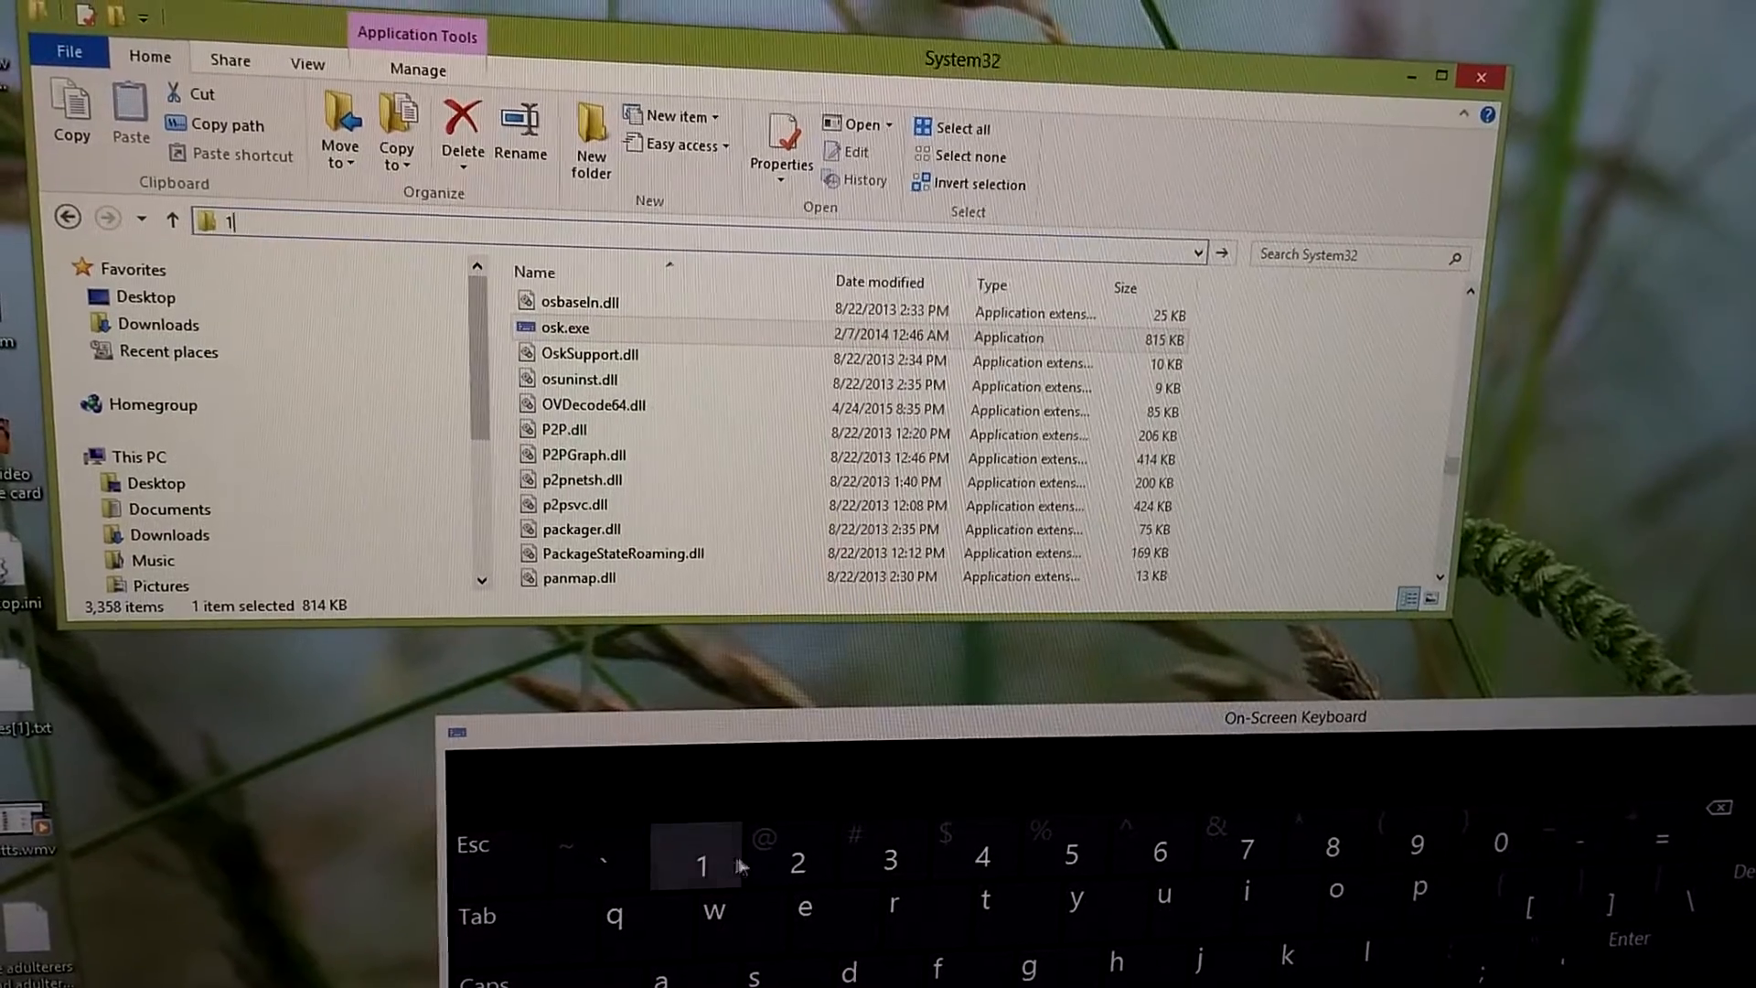